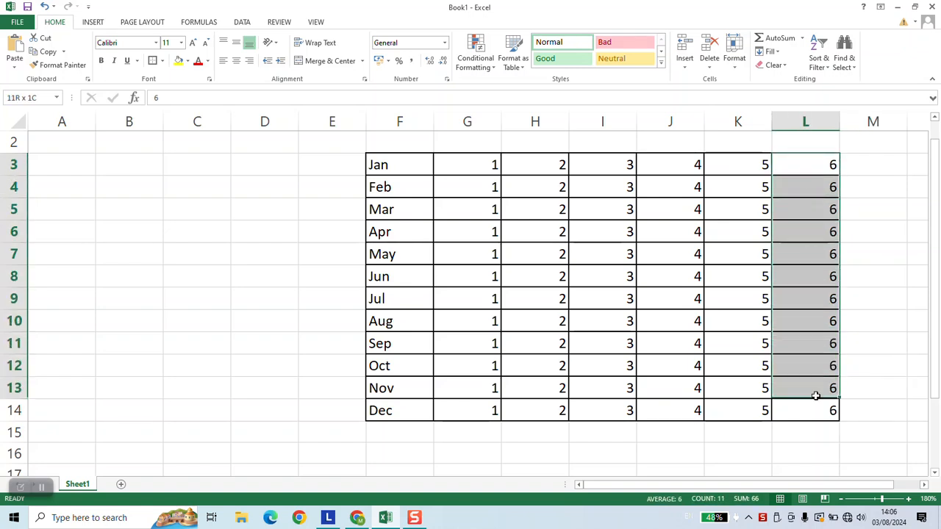
- Select the whole month and number table from F3 to L14
click(806, 165)
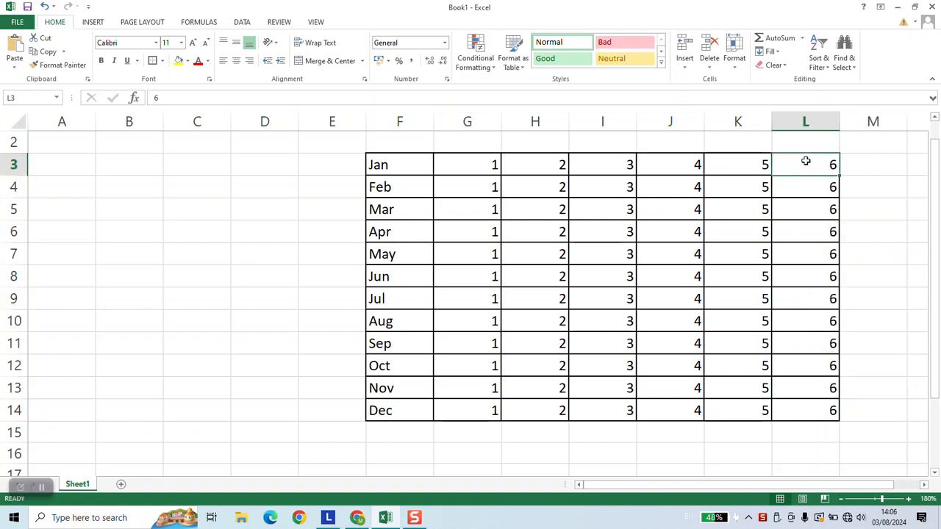
drag(400, 165, 535, 209)
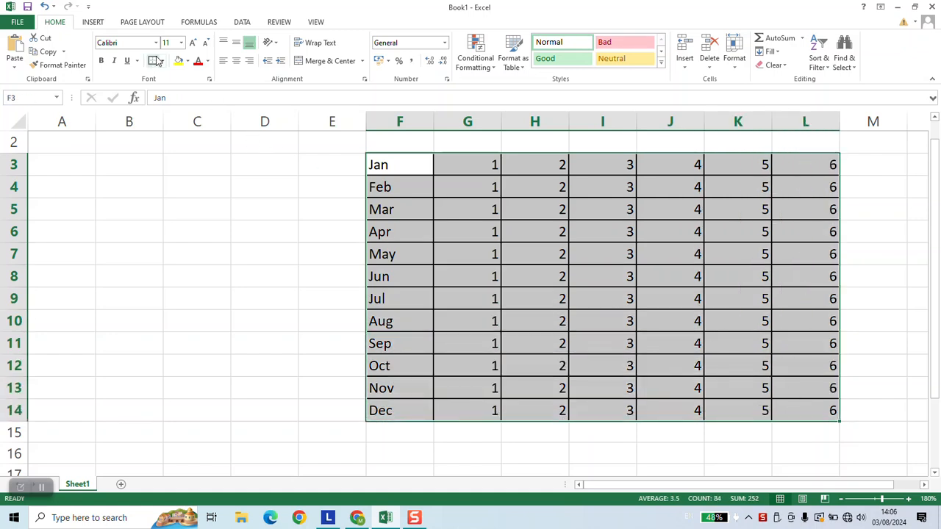
mouse_move(168, 80)
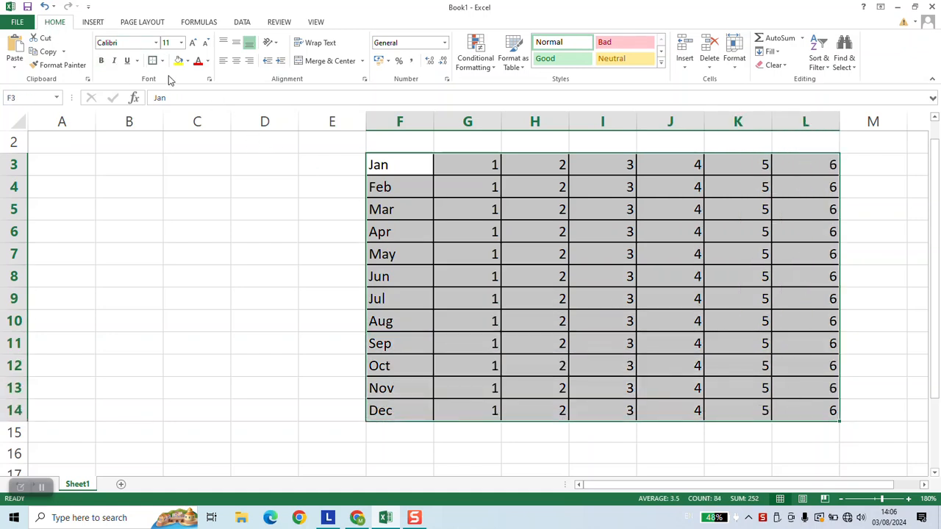
mouse_move(153, 60)
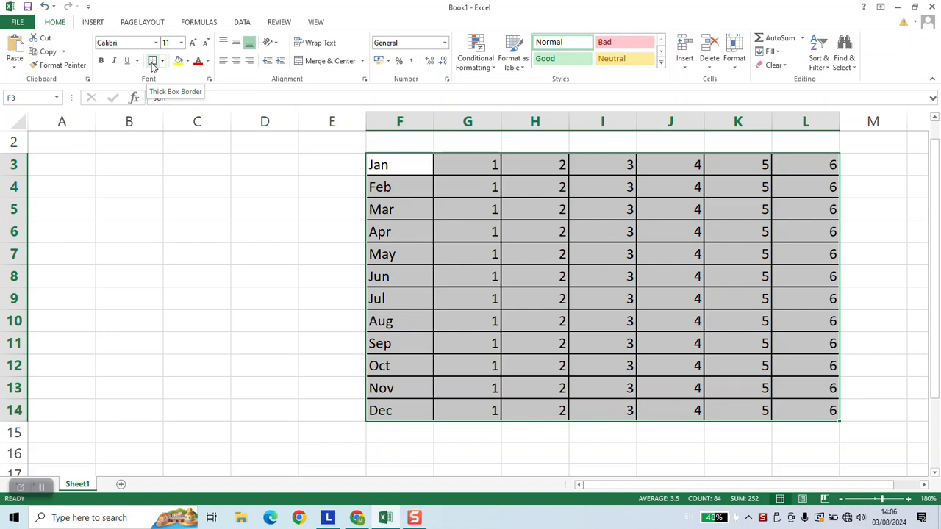
- Clear the table's borders via the Borders options, leaving some interior gridlines
click(161, 62)
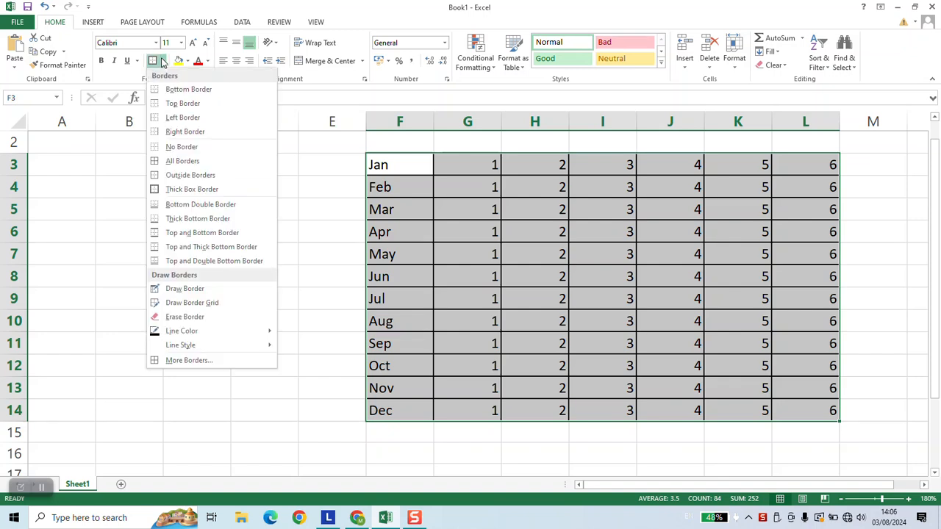
mouse_move(189, 90)
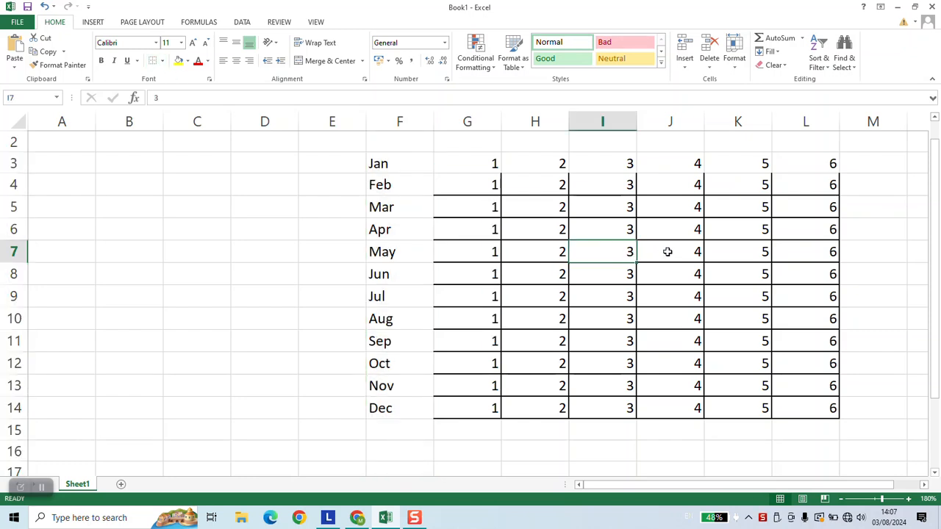
click(670, 251)
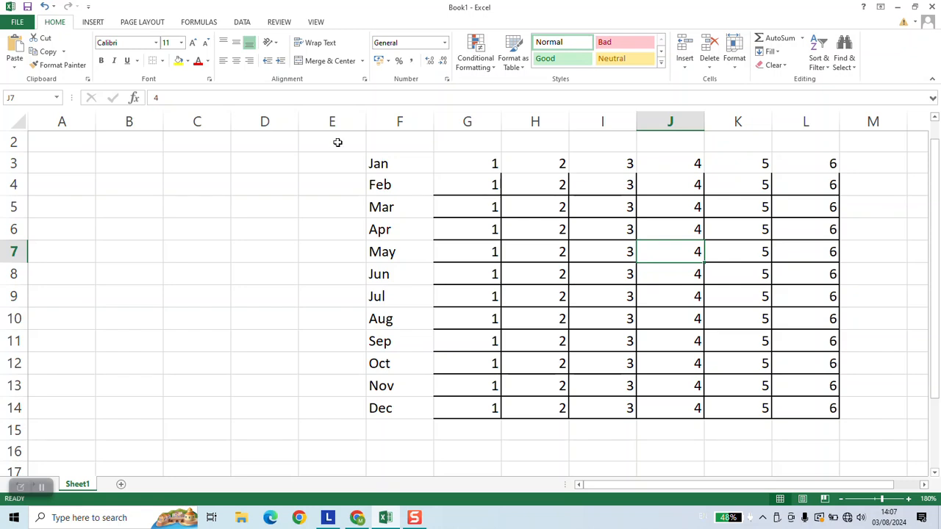
mouse_move(408, 325)
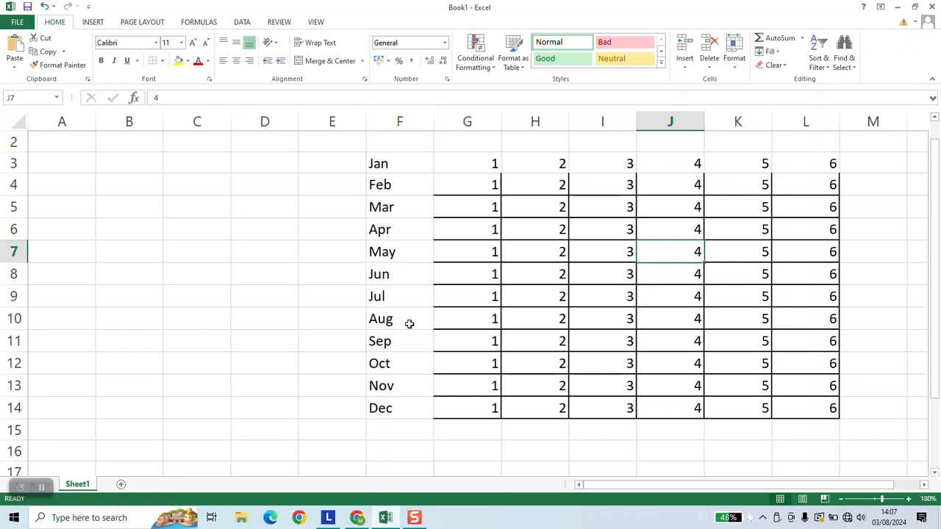